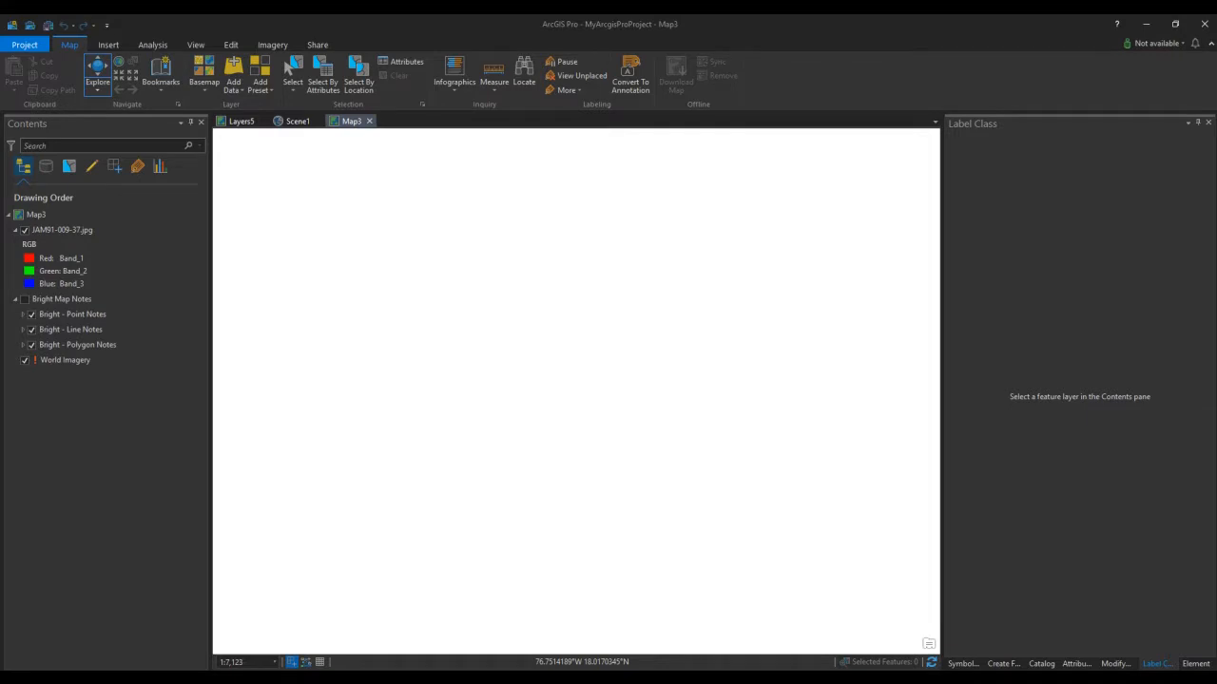
- Close the MyArcgisProProject session showing Map3 to reach the recent projects start page
left_click(25, 45)
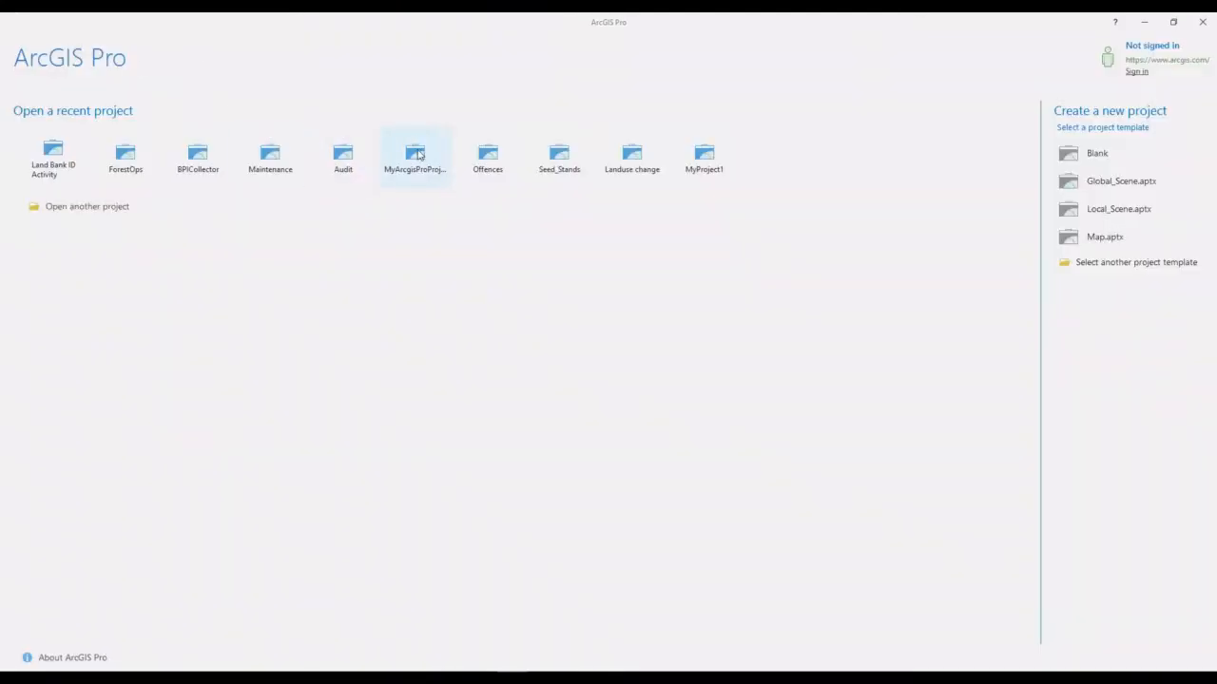
- Reopen MyArcgisProProject from the recent projects list
double_click(414, 157)
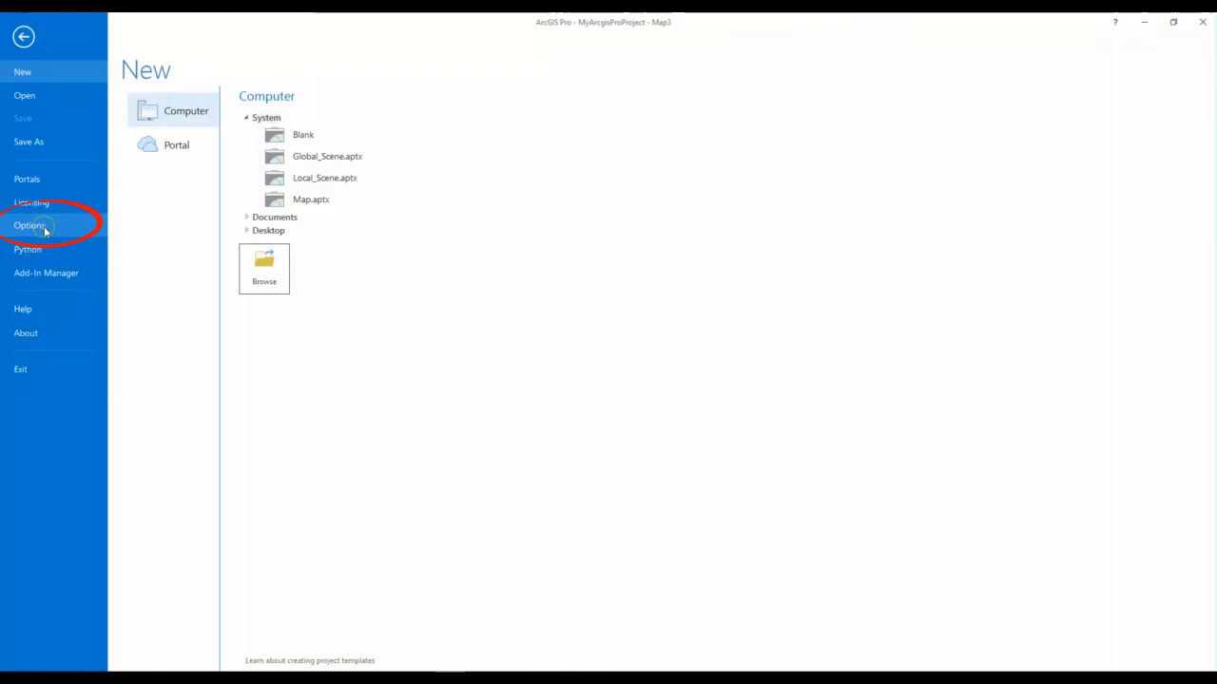
- Open Options on the General application settings and expand the Theme dropdown
left_click(30, 225)
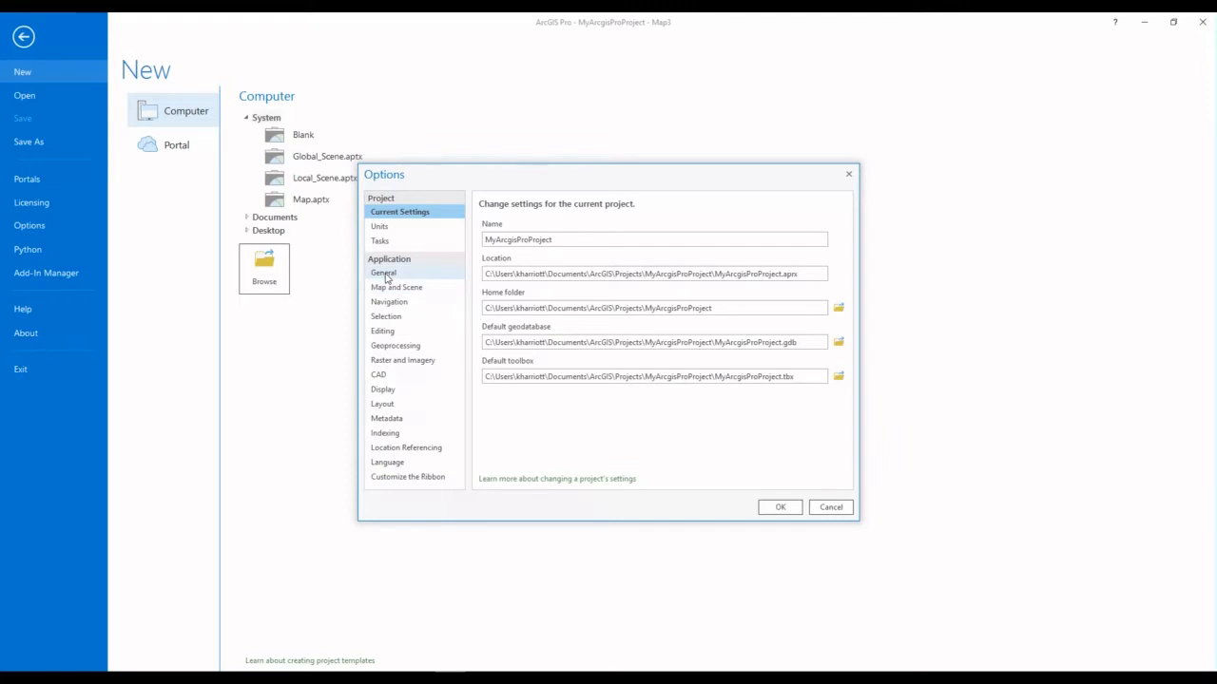
left_click(385, 273)
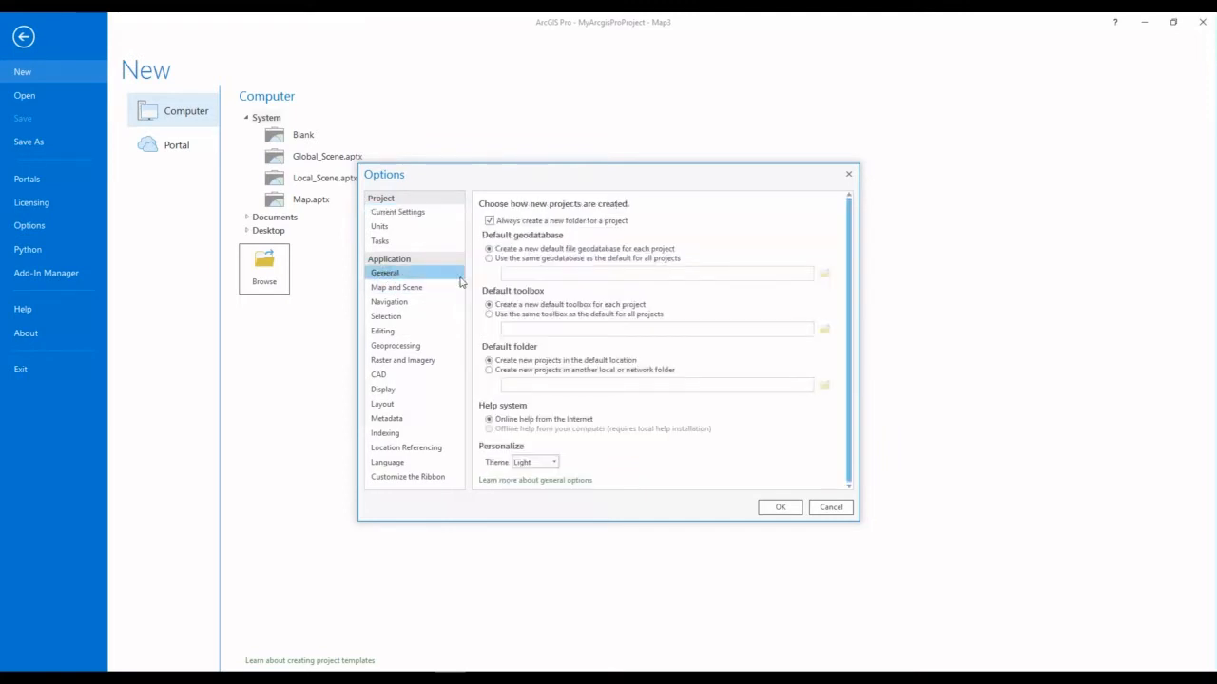
mouse_move(558, 446)
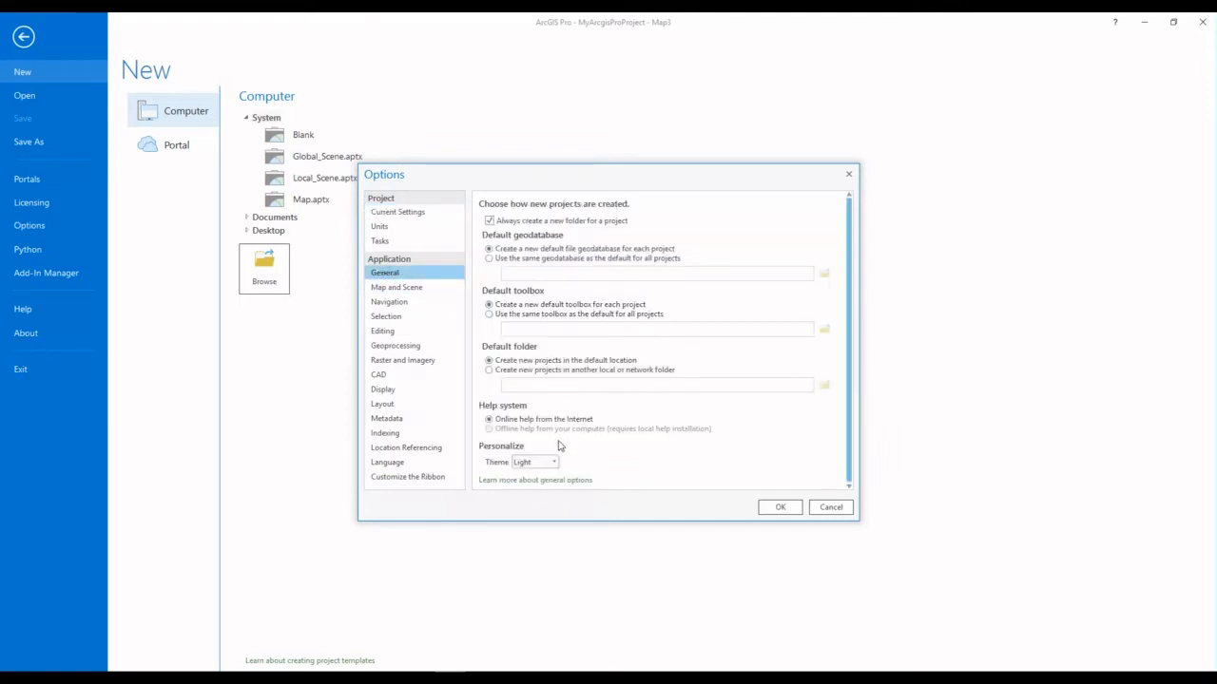
left_click(553, 462)
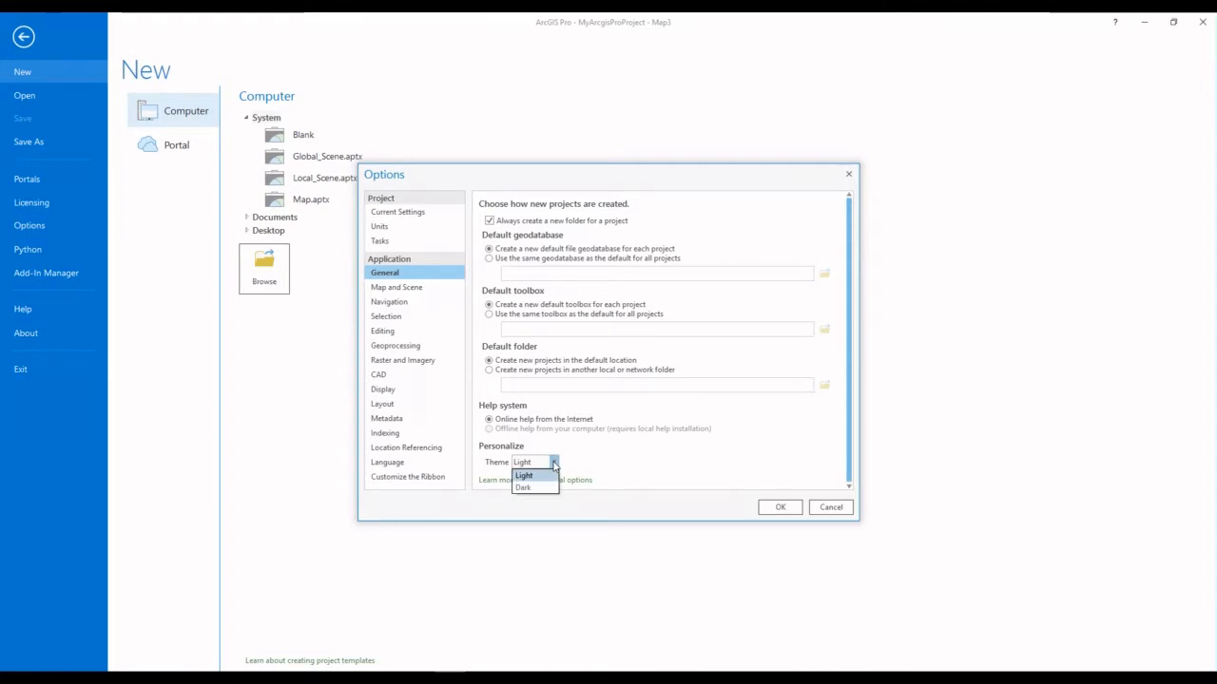
mouse_move(524, 488)
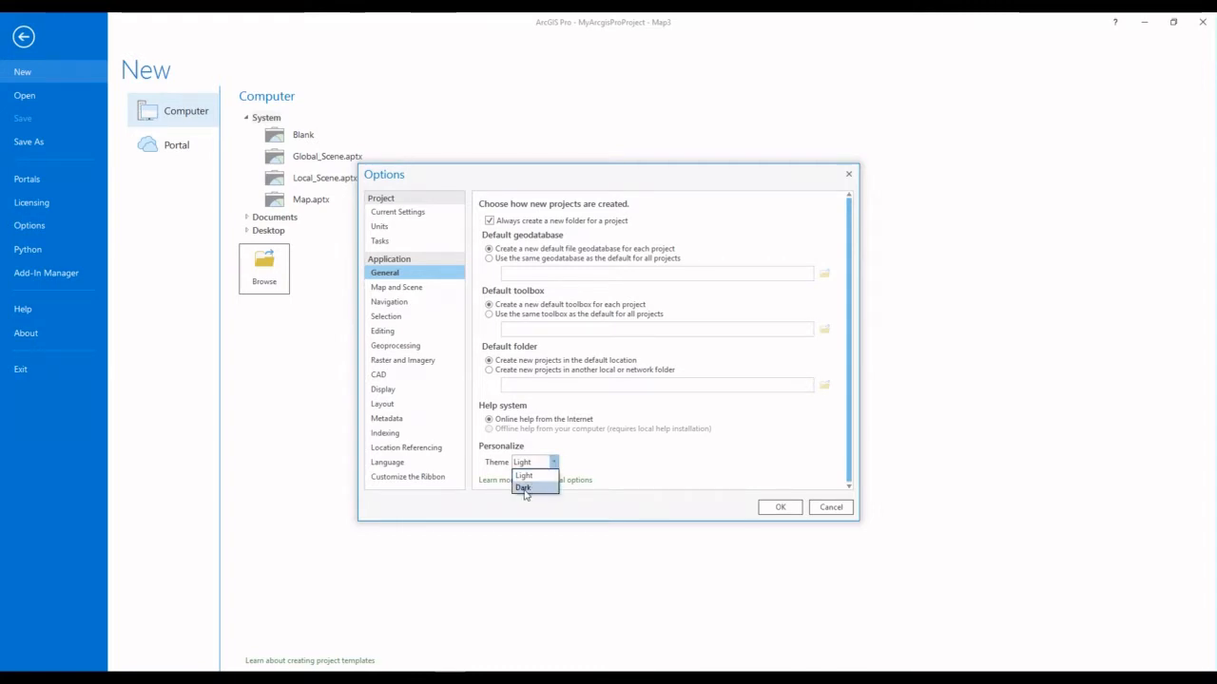
- Select the Dark theme and confirm the Options dialog with OK
left_click(522, 488)
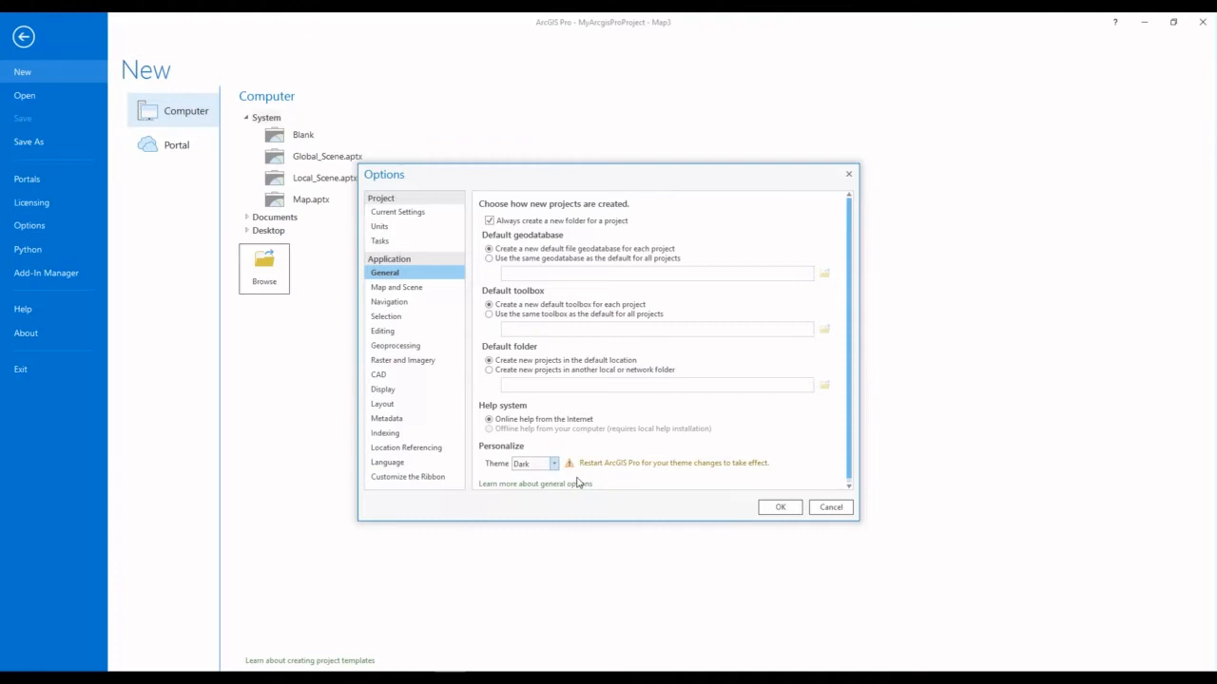
mouse_move(637, 471)
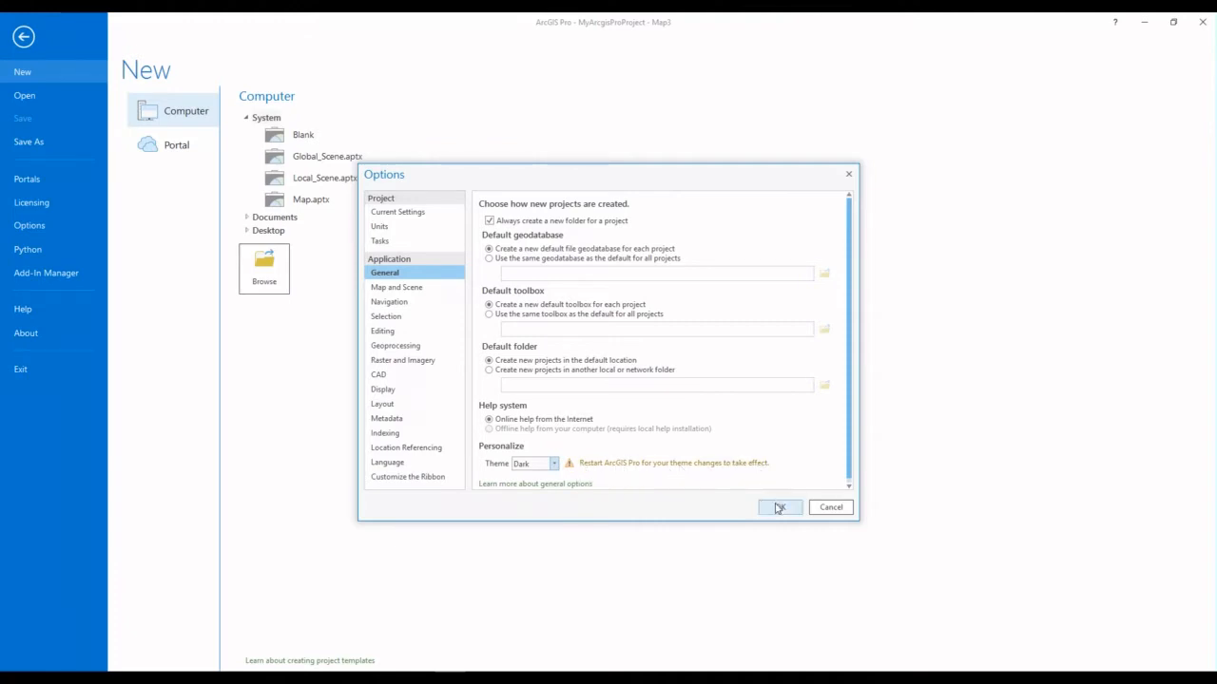
left_click(777, 507)
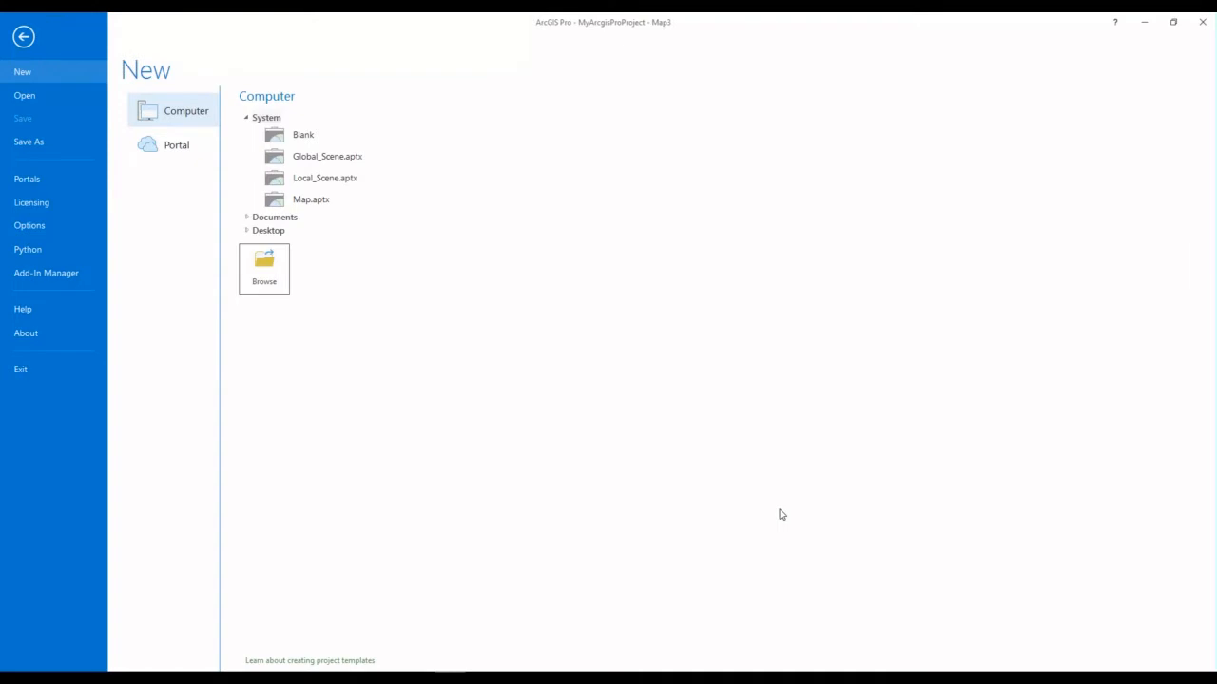
mouse_move(1202, 20)
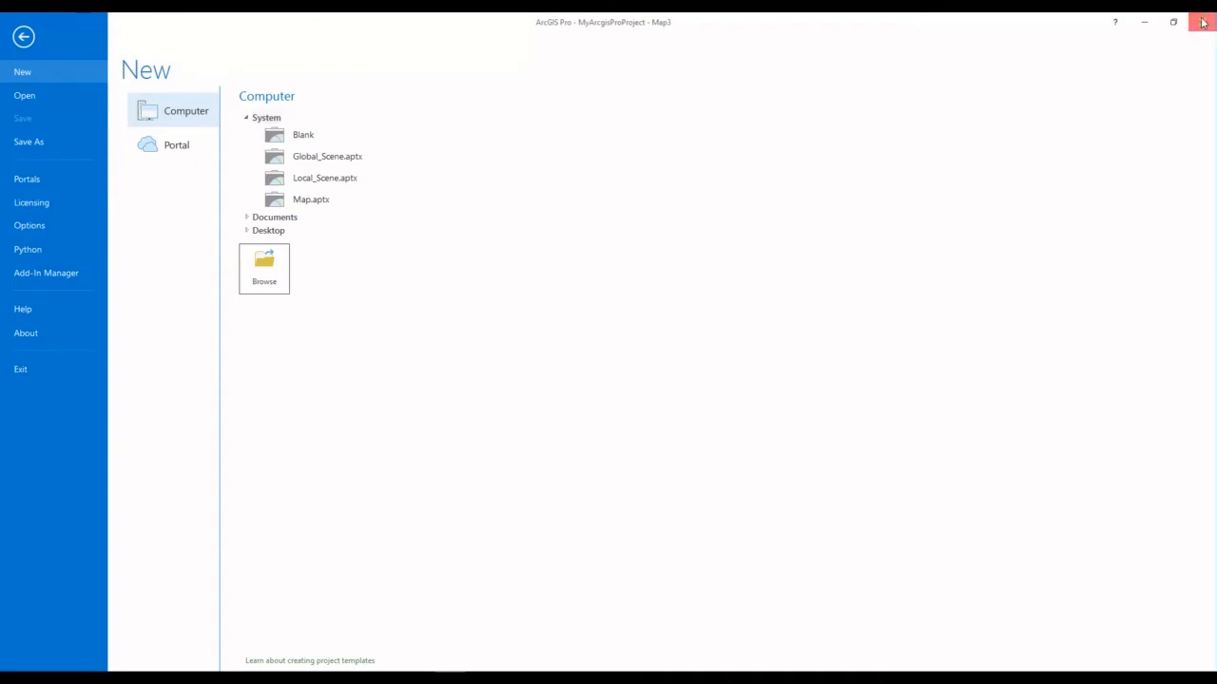
- Quit and relaunch ArcGIS Pro, then reopen MyArcgisProProject in the dark theme
left_click(1202, 22)
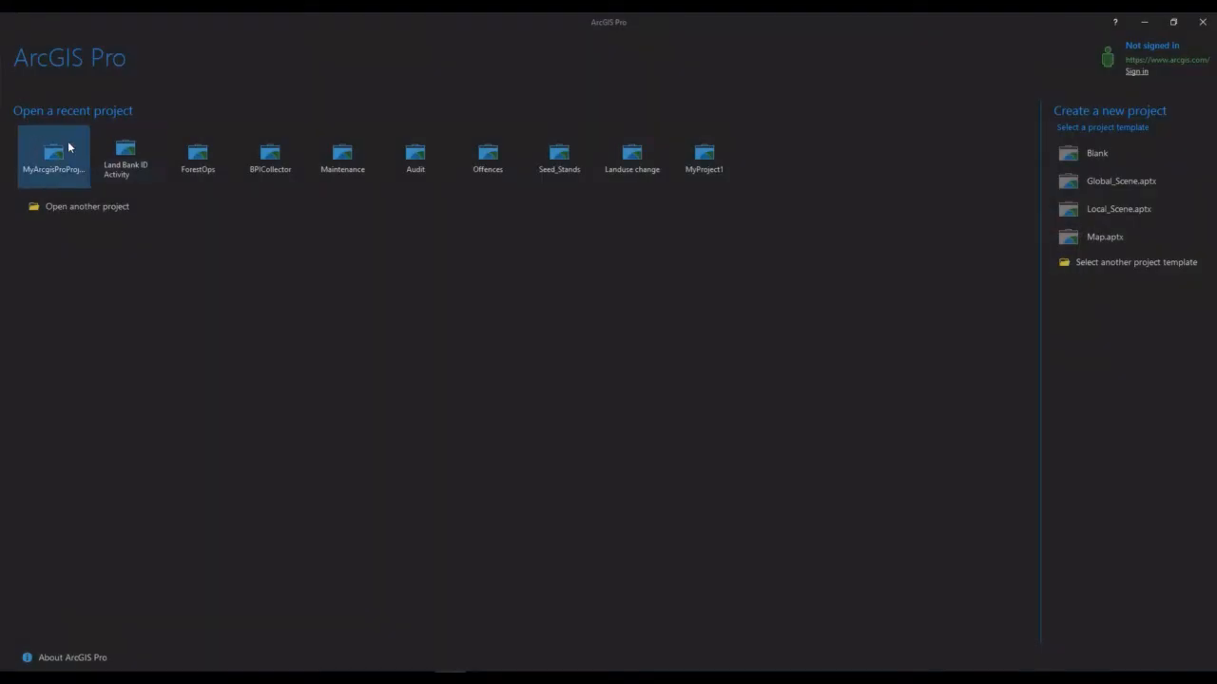
double_click(53, 154)
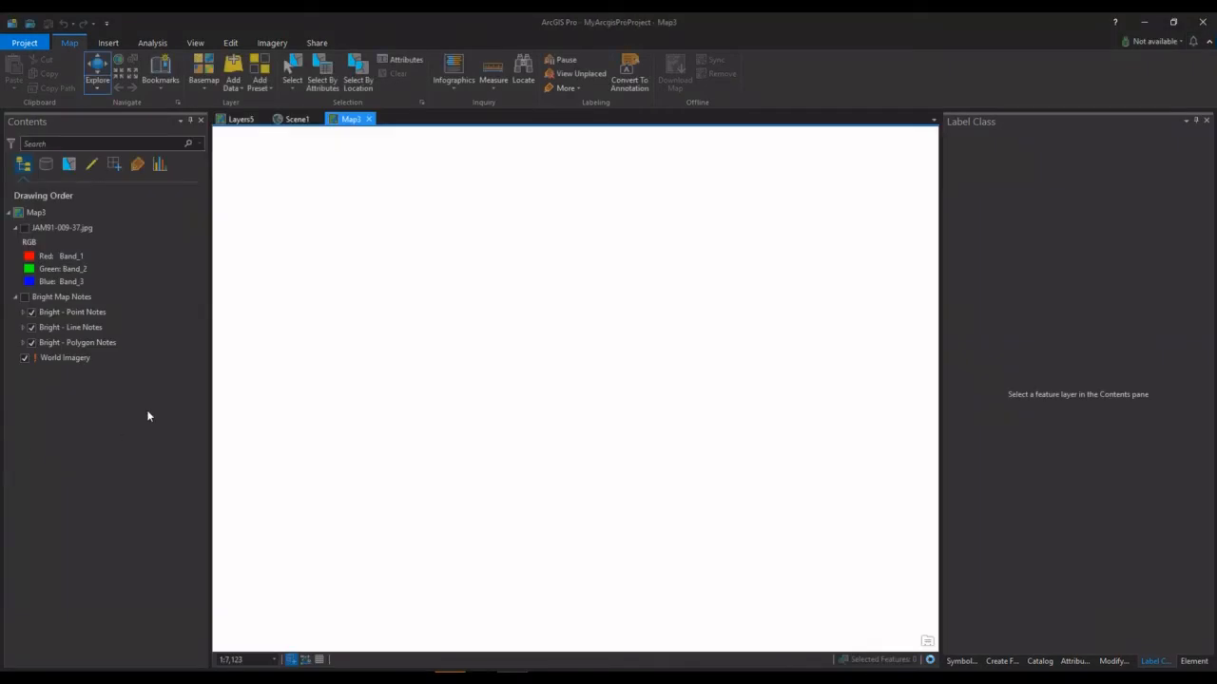
mouse_move(122, 120)
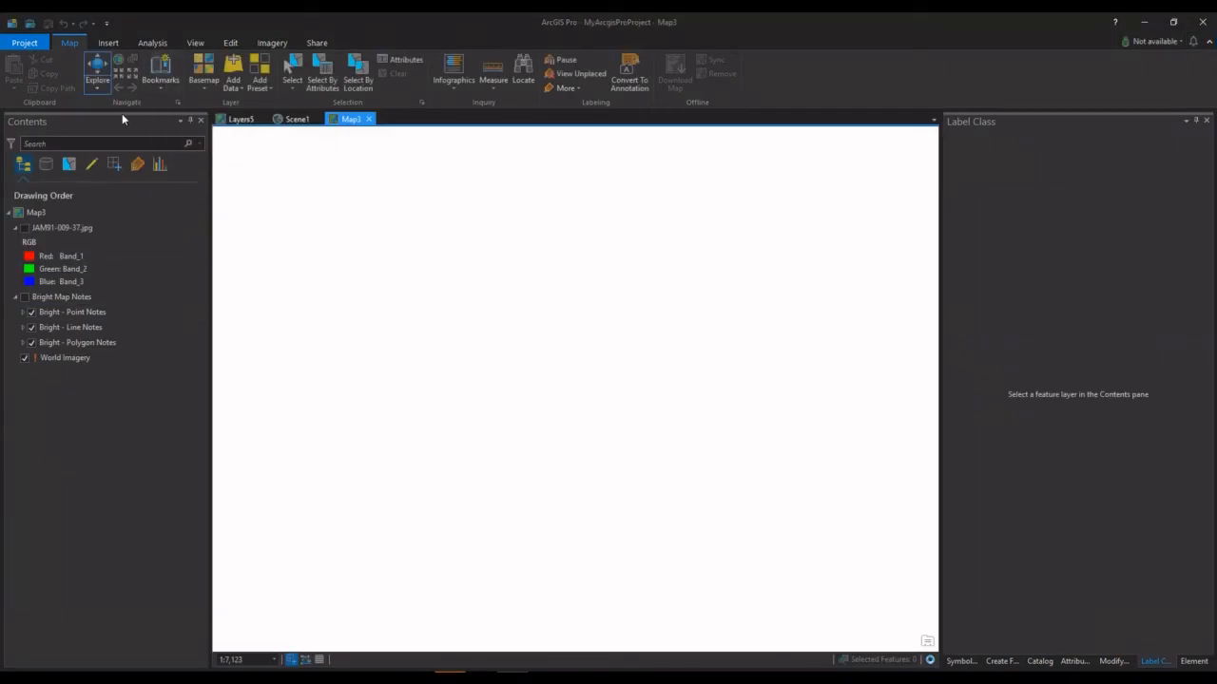
- Browse the Insert, Analysis and Edit ribbon tabs in the dark theme
left_click(107, 43)
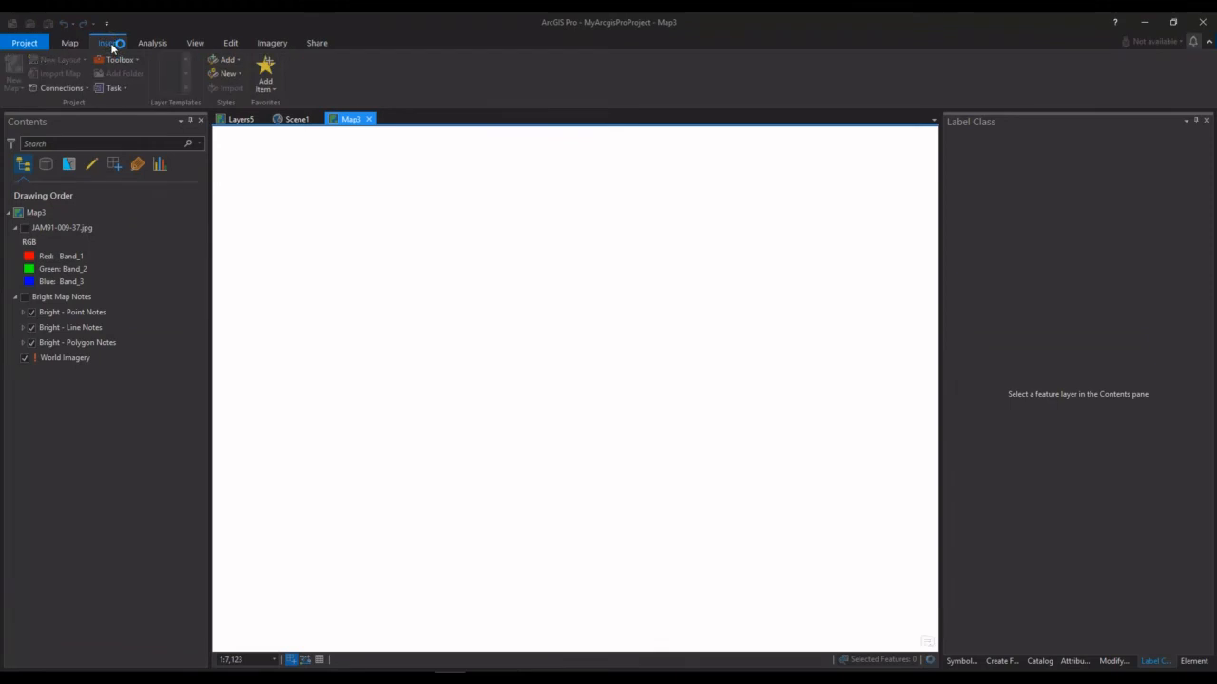
left_click(108, 42)
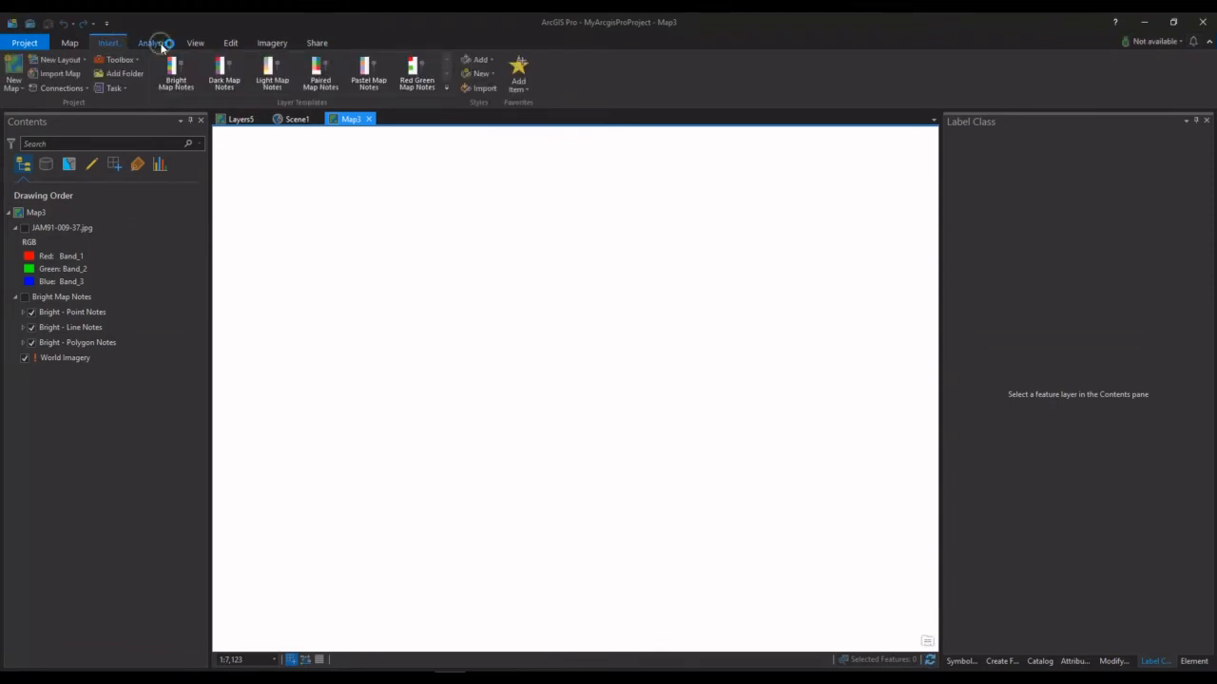
left_click(152, 42)
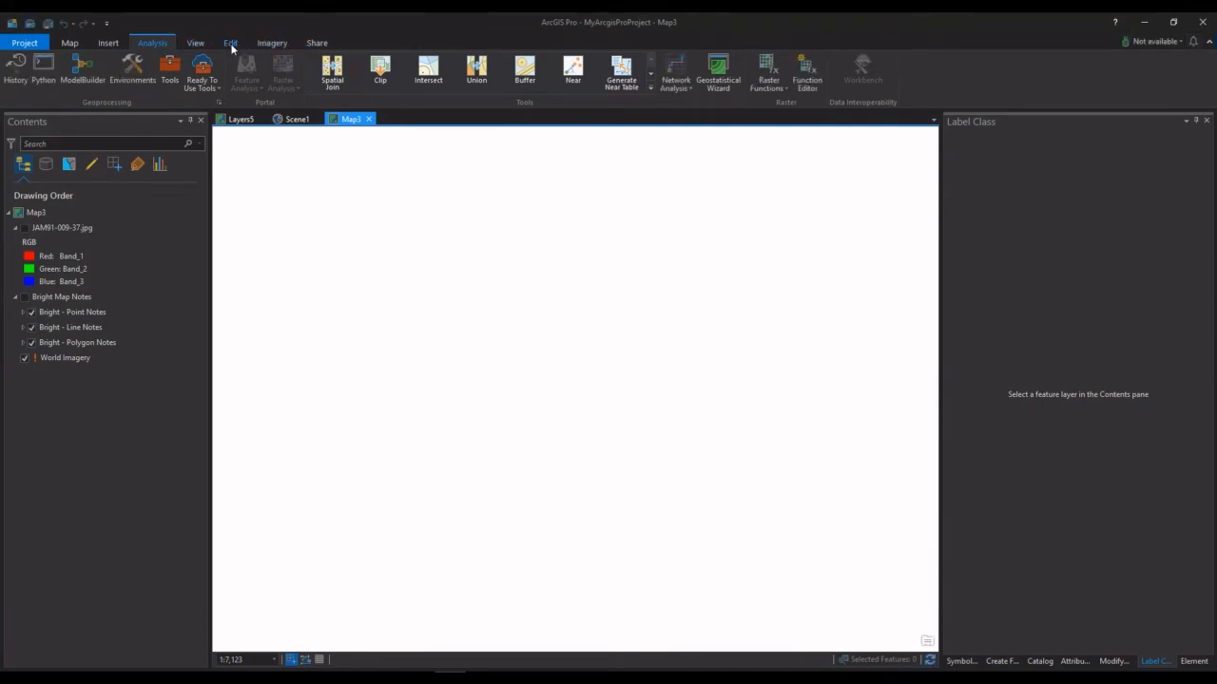
left_click(230, 43)
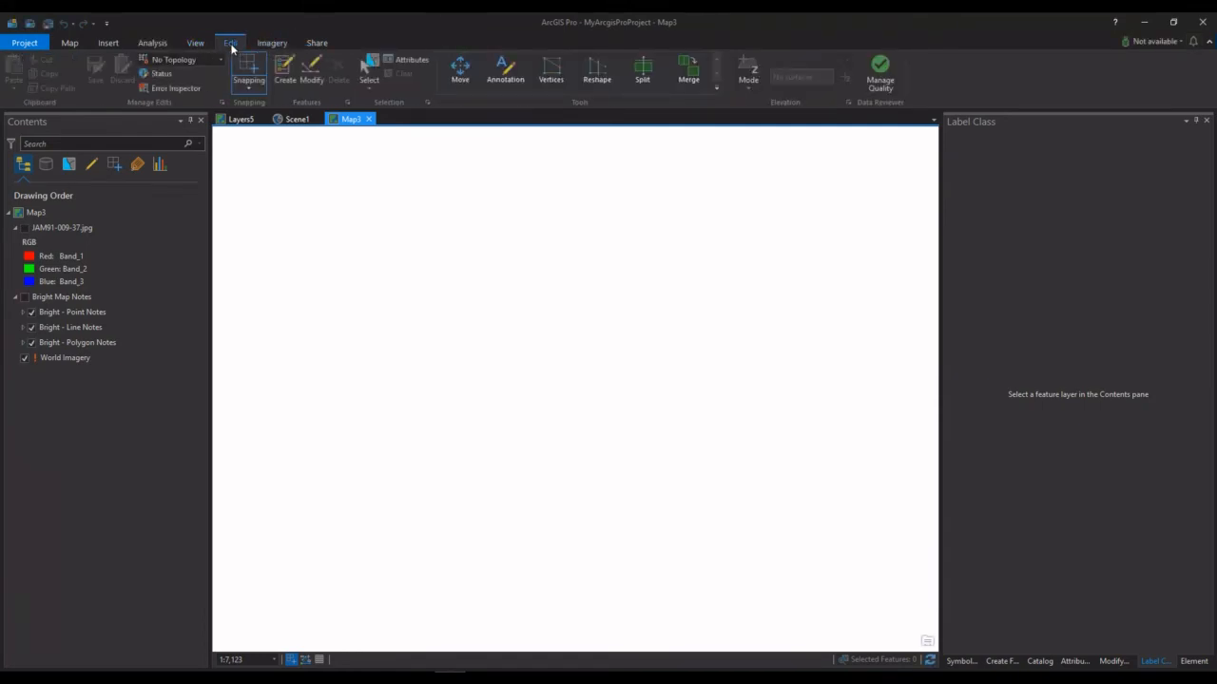